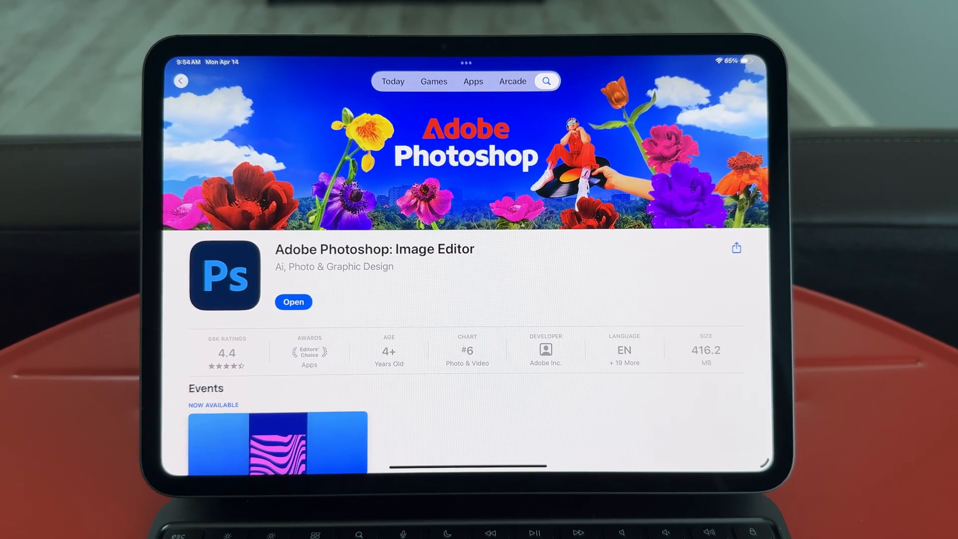
# Step: Open the TEST_California project and view its Color page node graph with glow, grain and blur
pyautogui.click(293, 302)
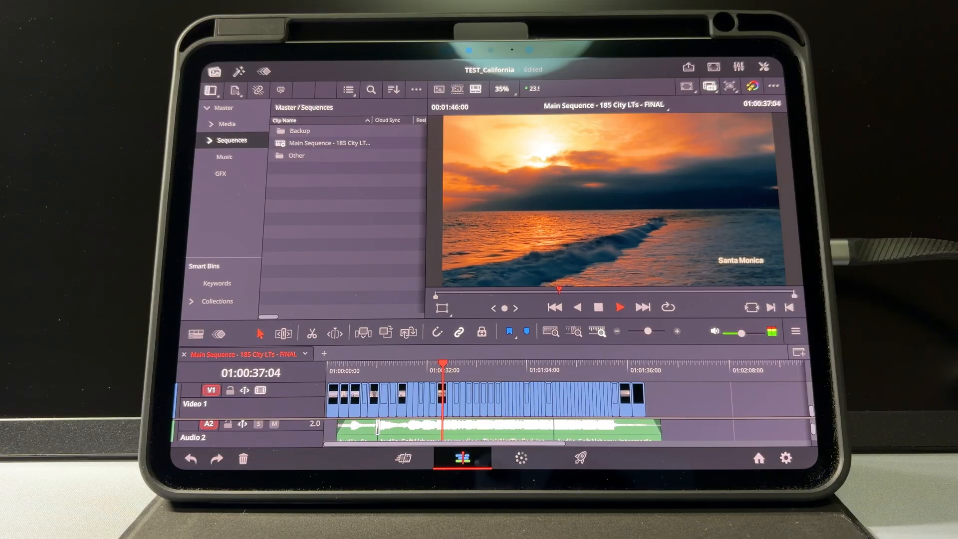
pyautogui.click(520, 460)
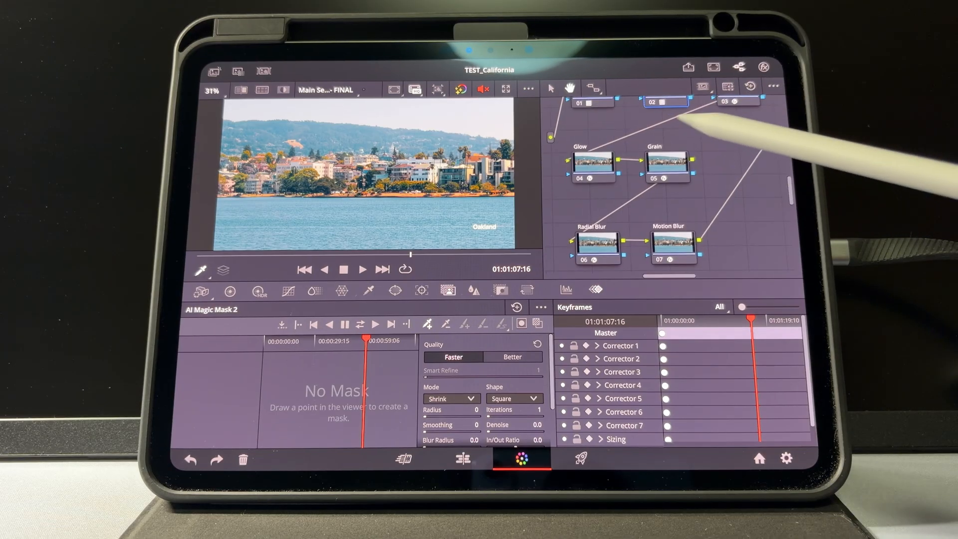